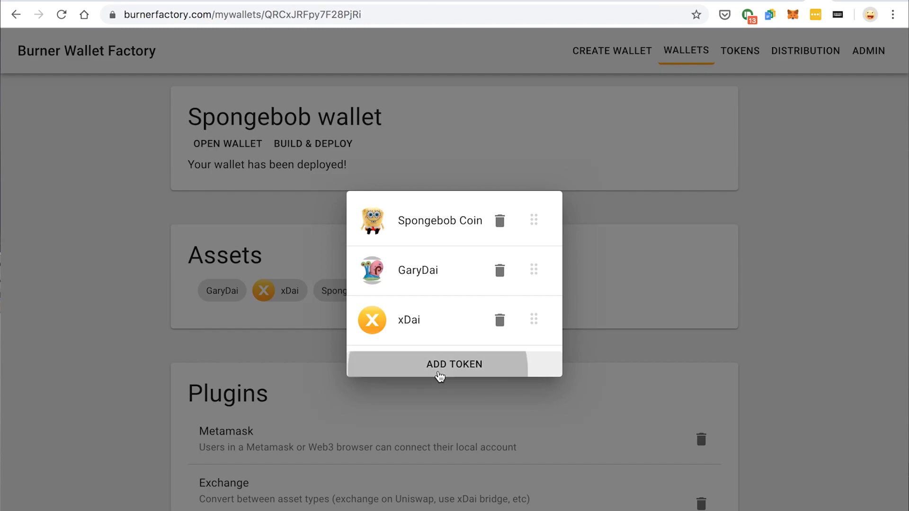
# Open the Add Token picker from the Spongebob wallet's assets dialog.
pyautogui.click(454, 364)
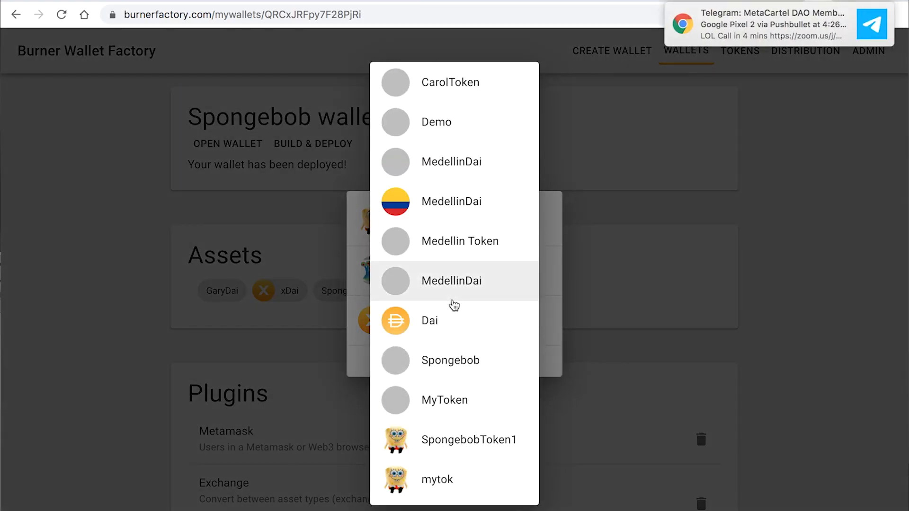